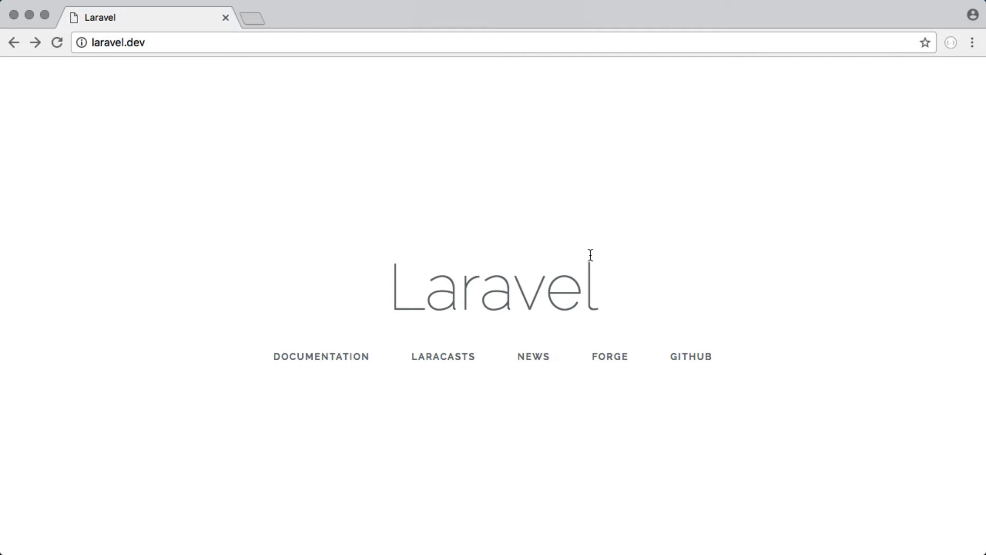
mouse_move(590, 260)
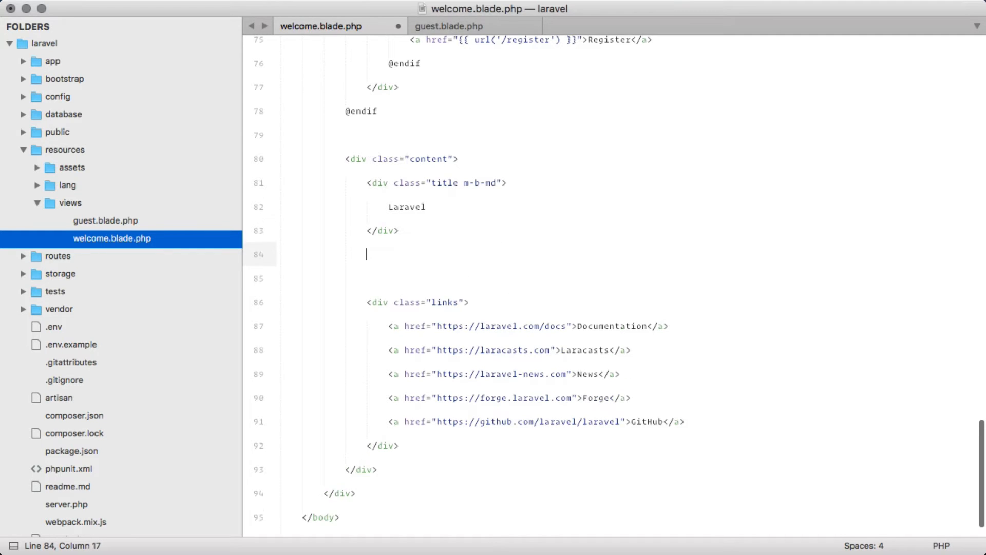
text(@includeWhen()
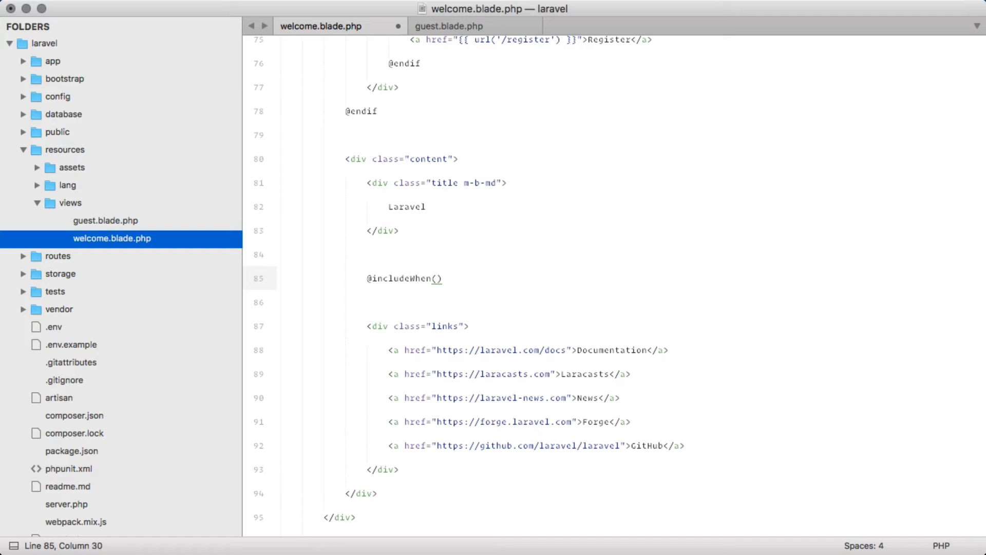
text(Auth::guest)
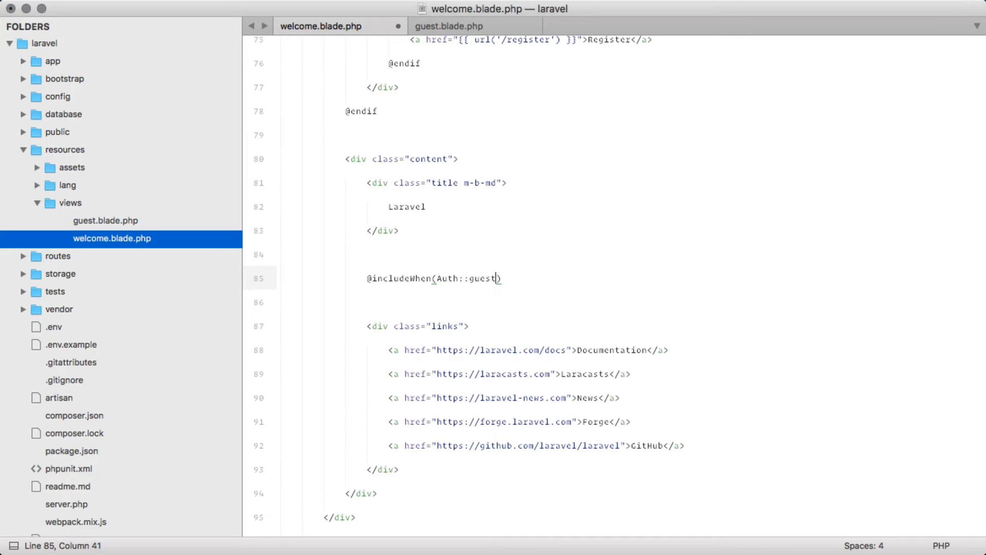
text((), 'guest'))
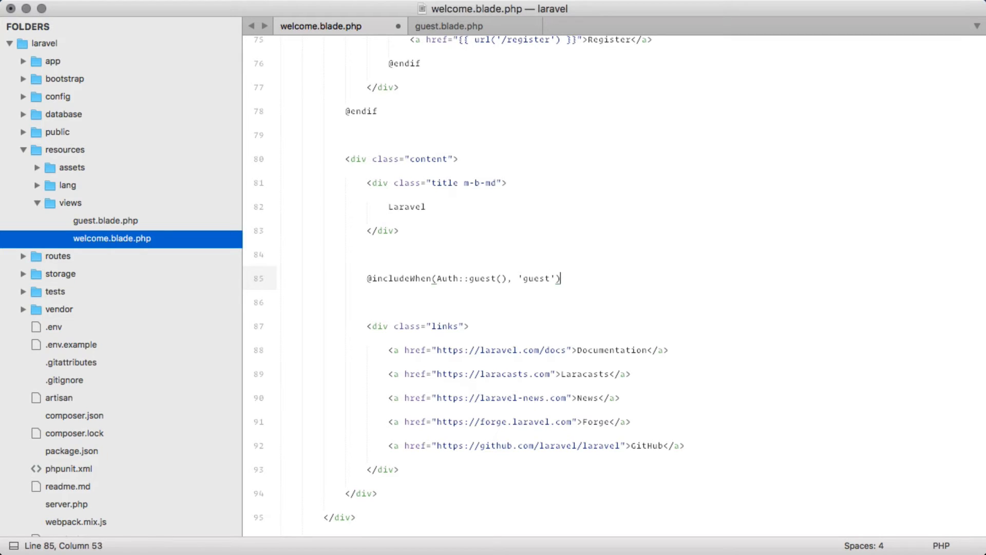
key(cmd+s)
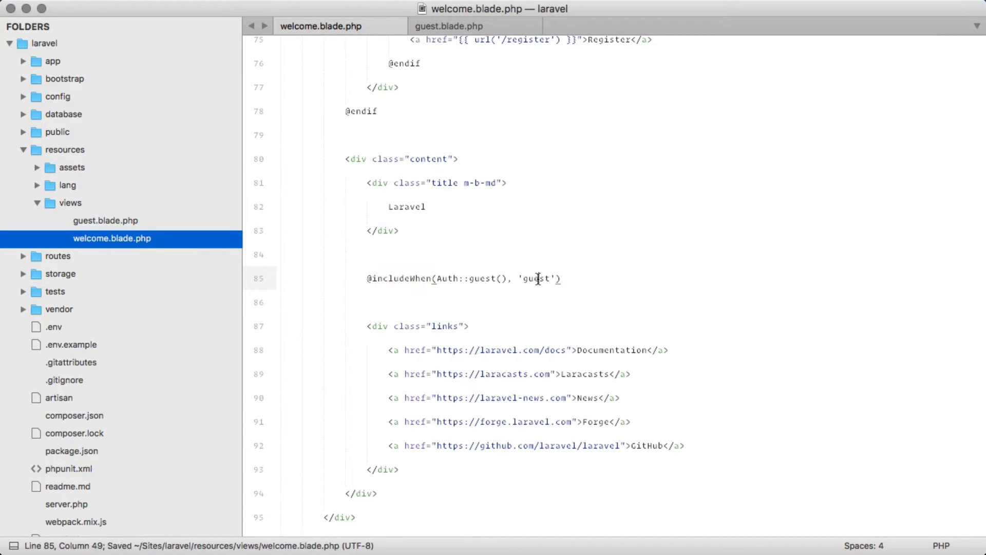
double_click(535, 279)
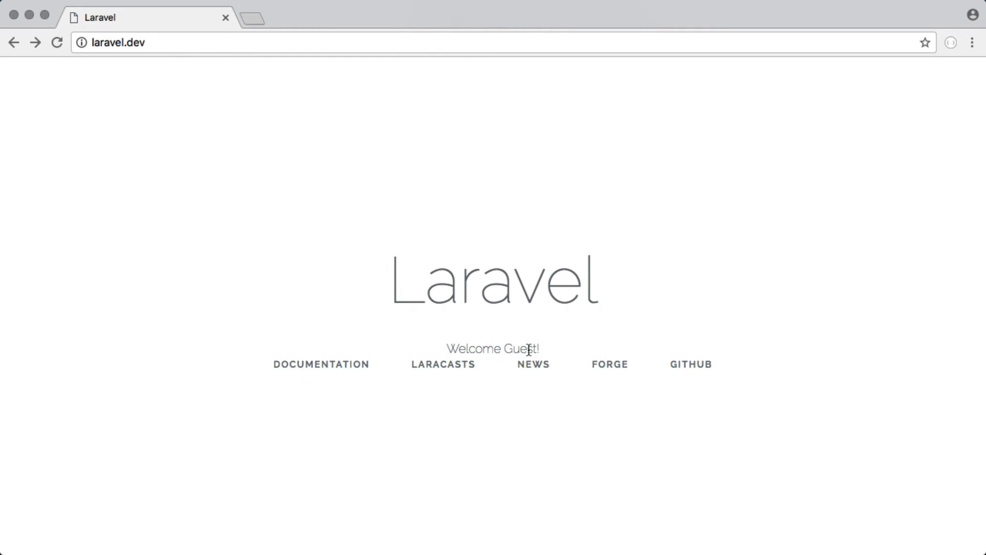
mouse_move(557, 349)
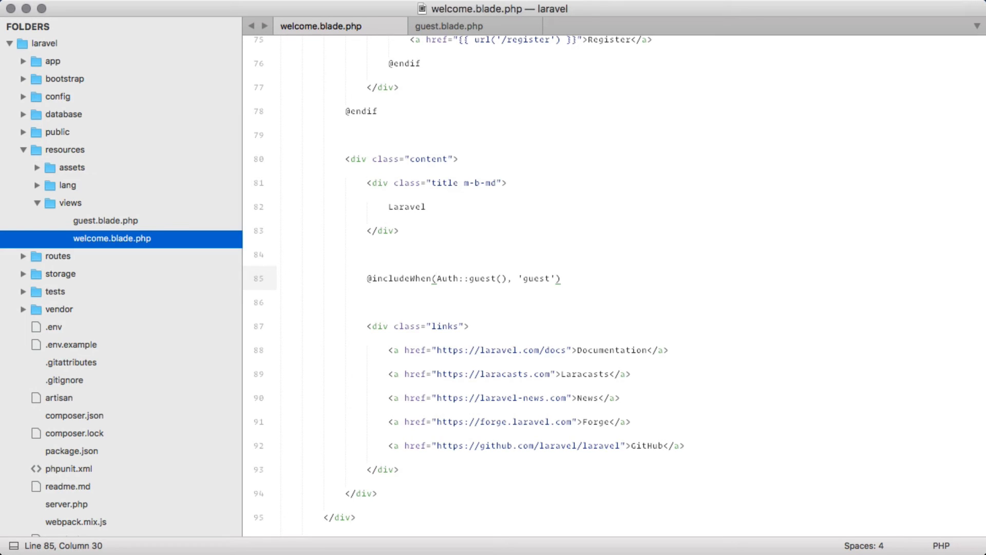
text(!)
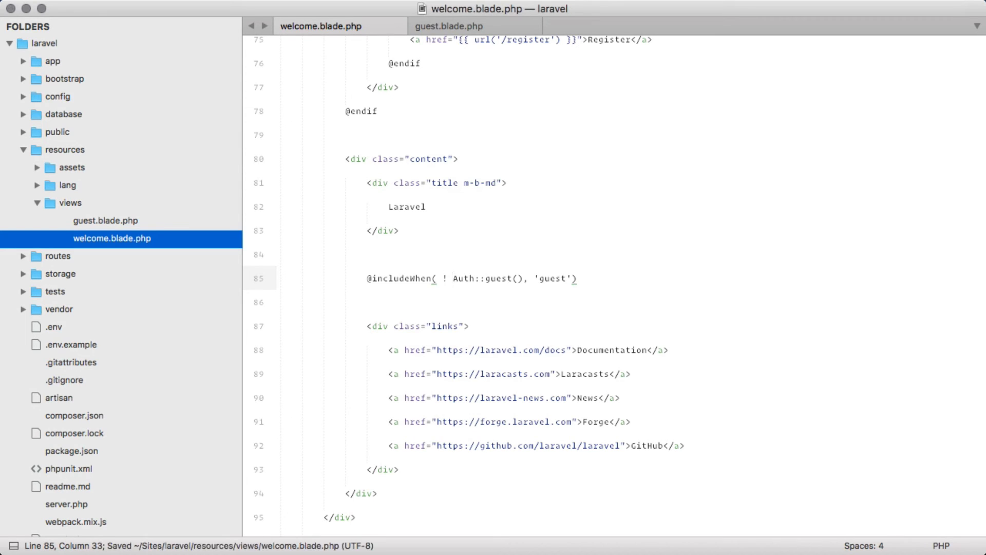